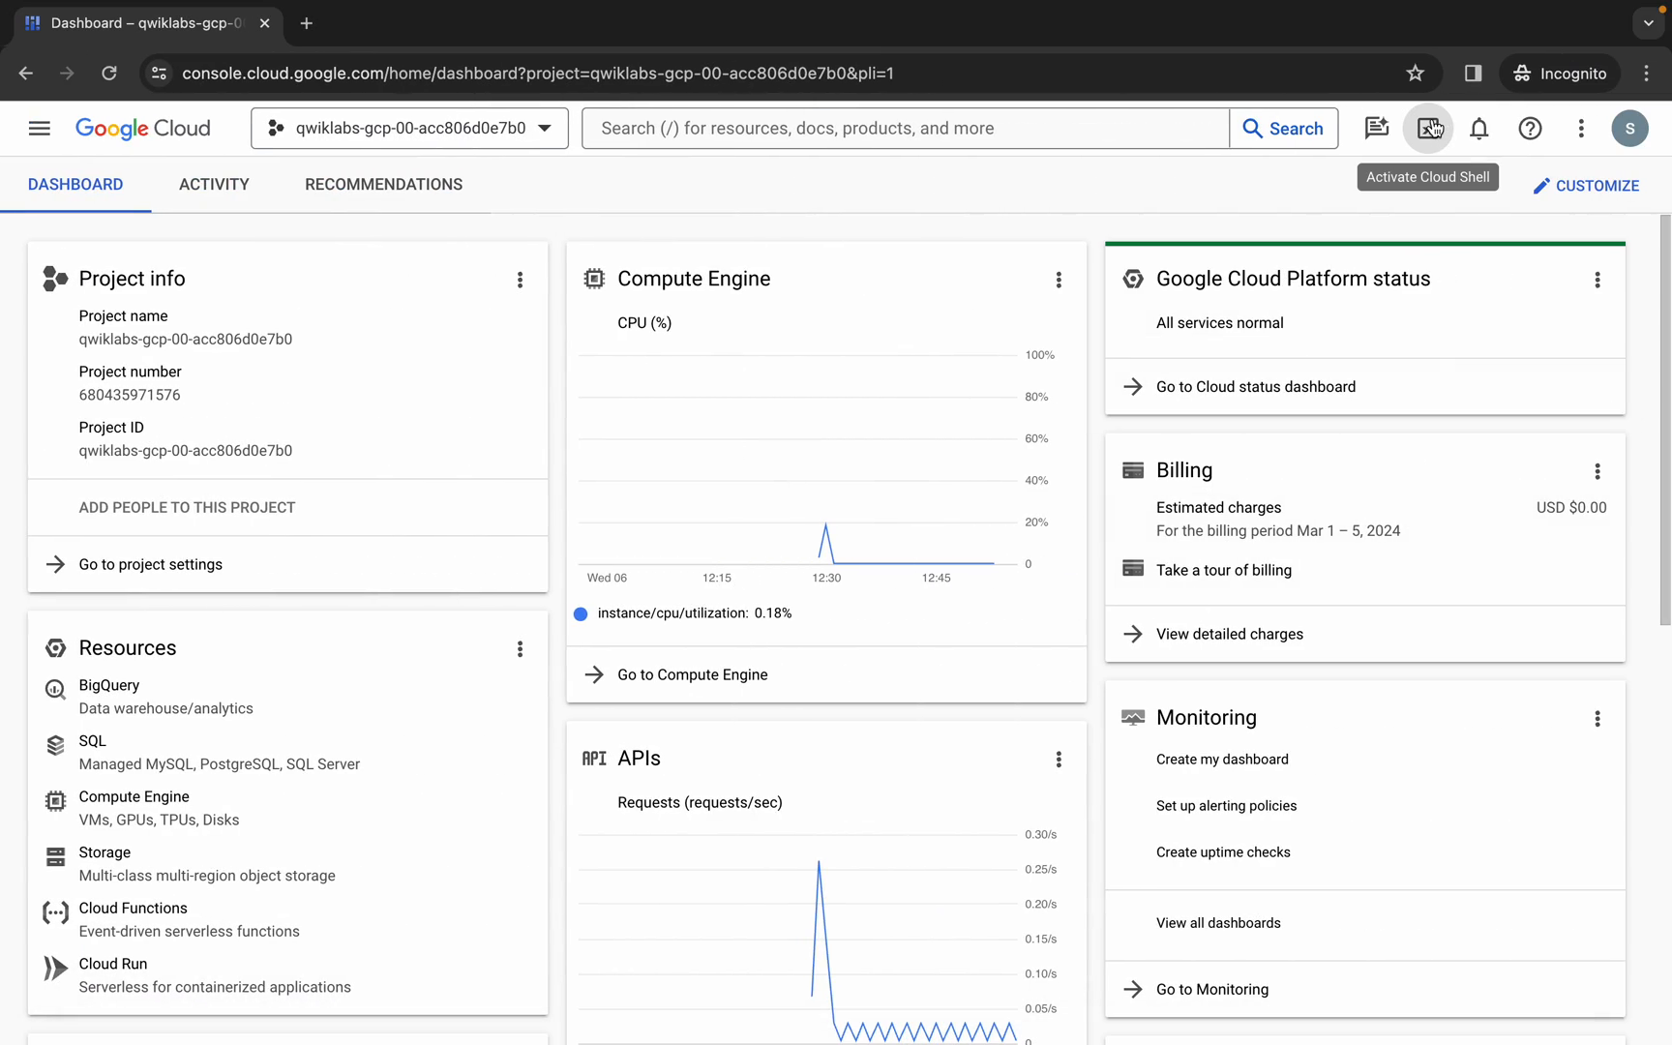
Start a Cloud Shell terminal session for the lab project from the console header.
left_click(1428, 128)
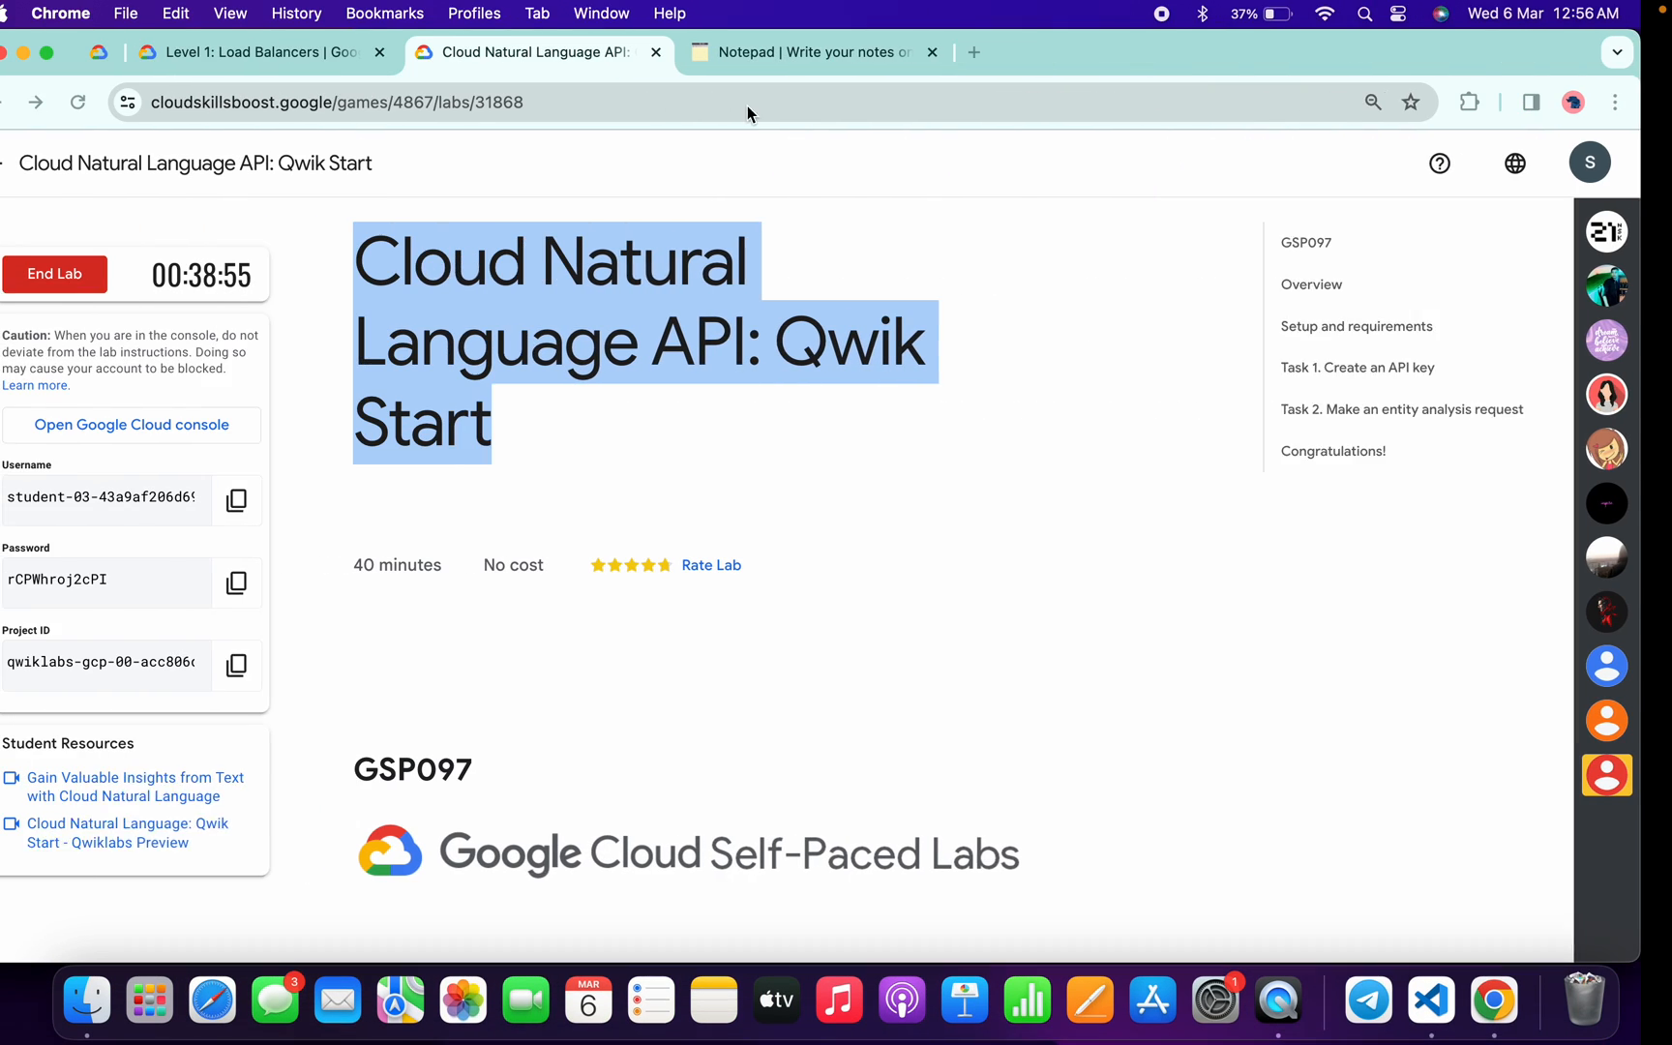
Switch to the console tab to run the setup commands in Cloud Shell.
left_click(817, 51)
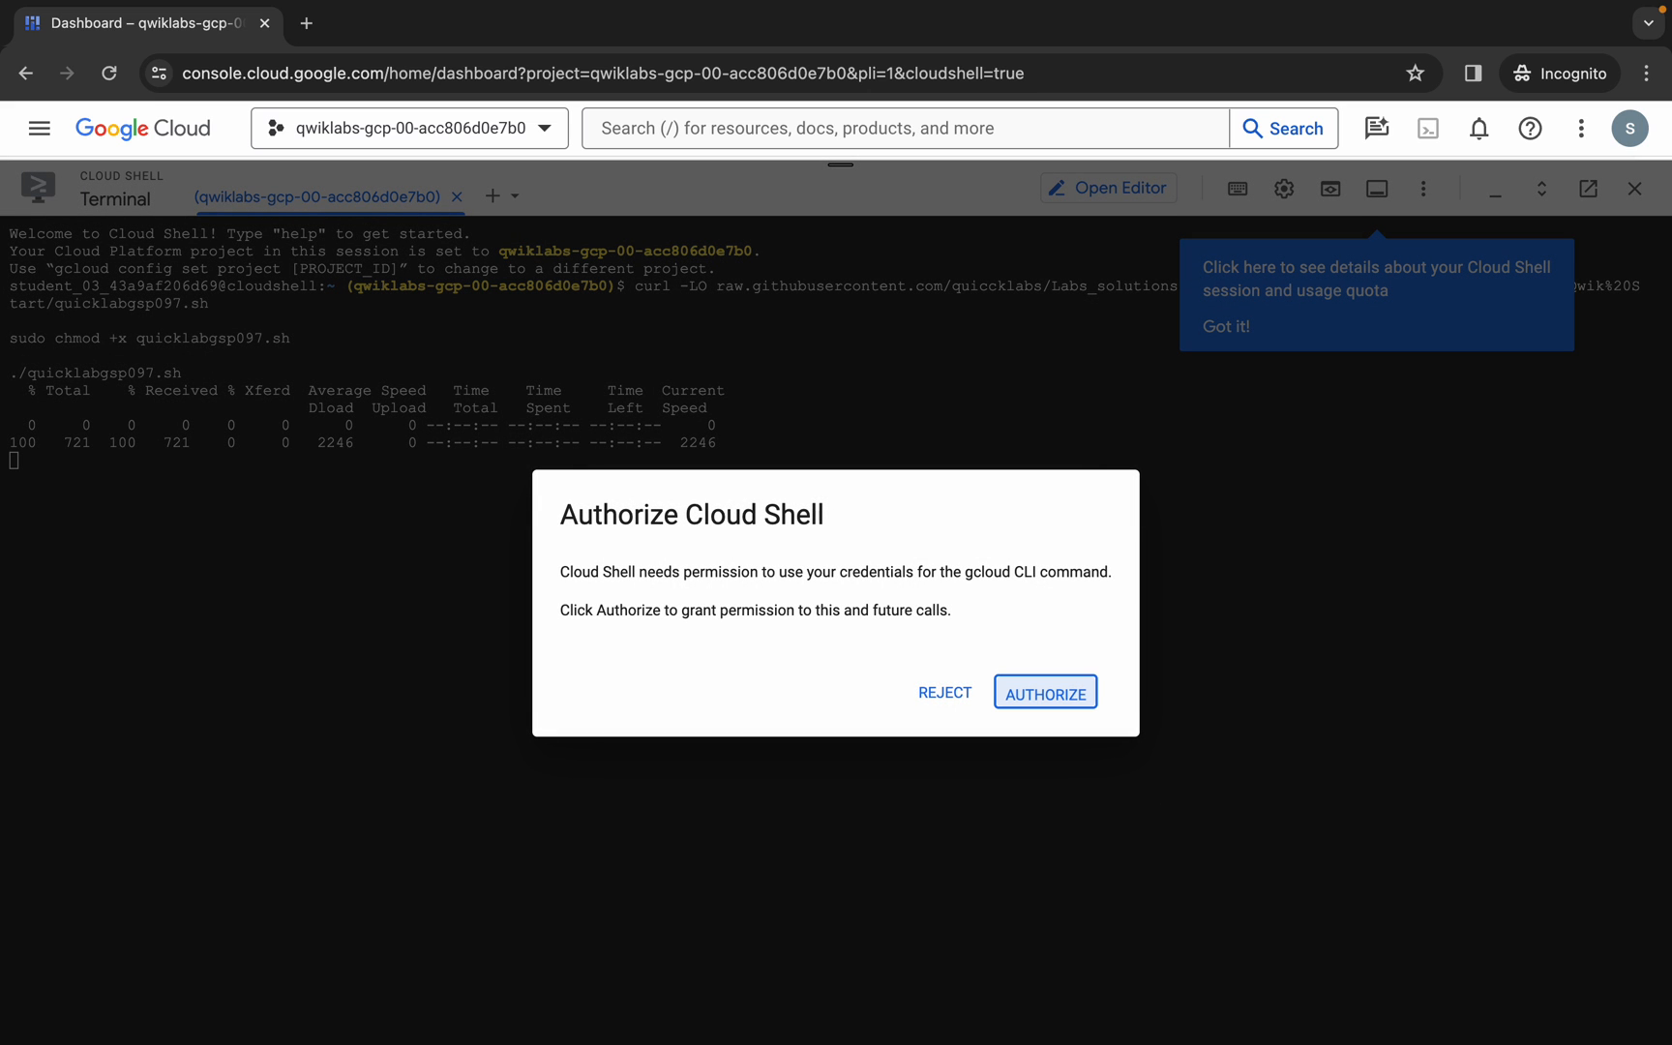
Authorize Cloud Shell so the script creates the natlang service account and key, then return to the lab.
left_click(1044, 691)
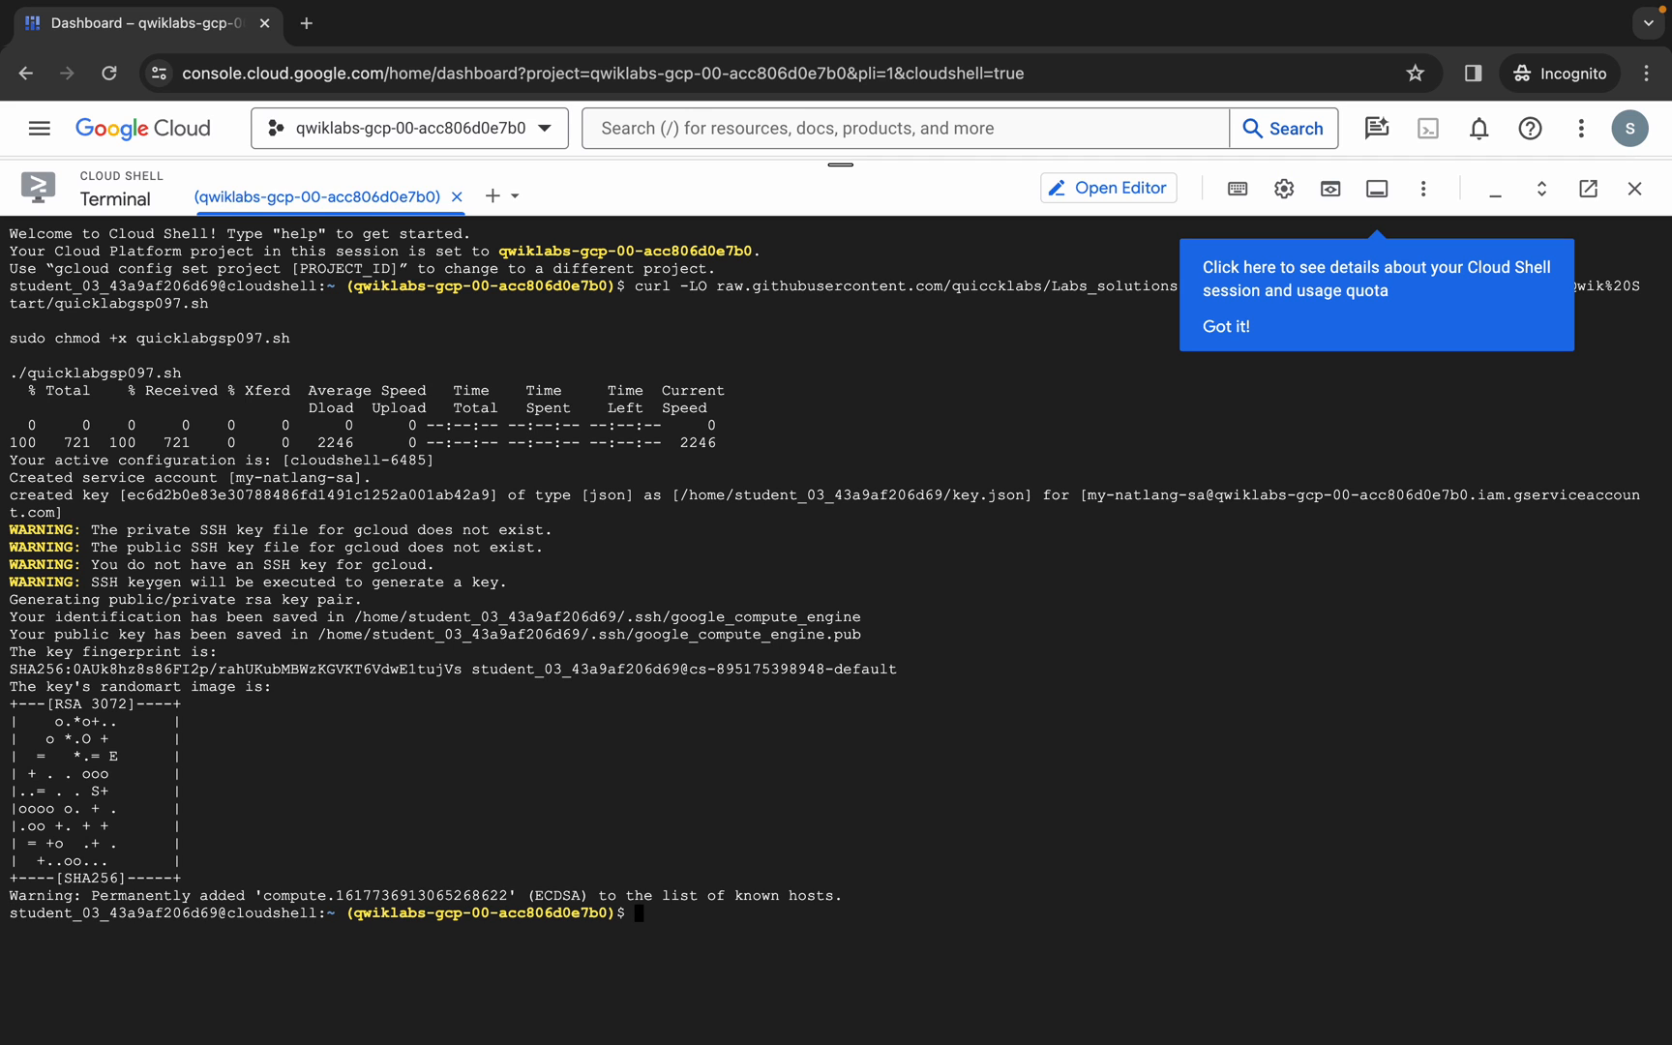
left_click(846, 51)
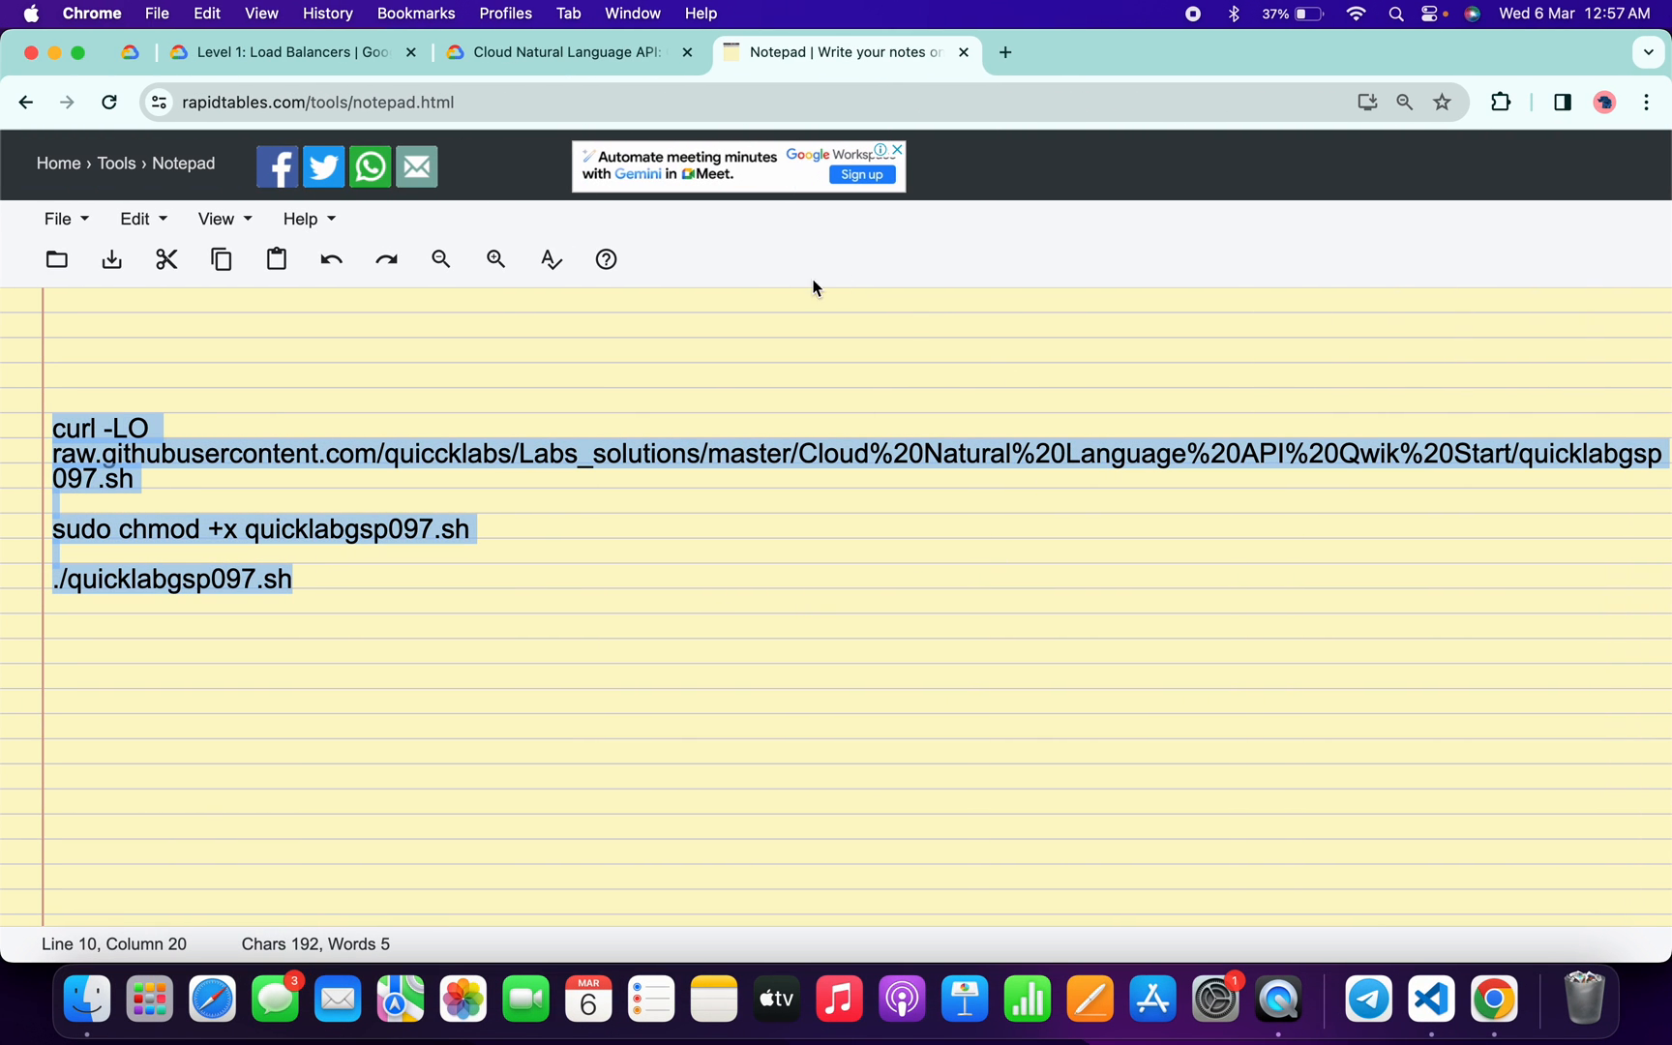
left_click(571, 51)
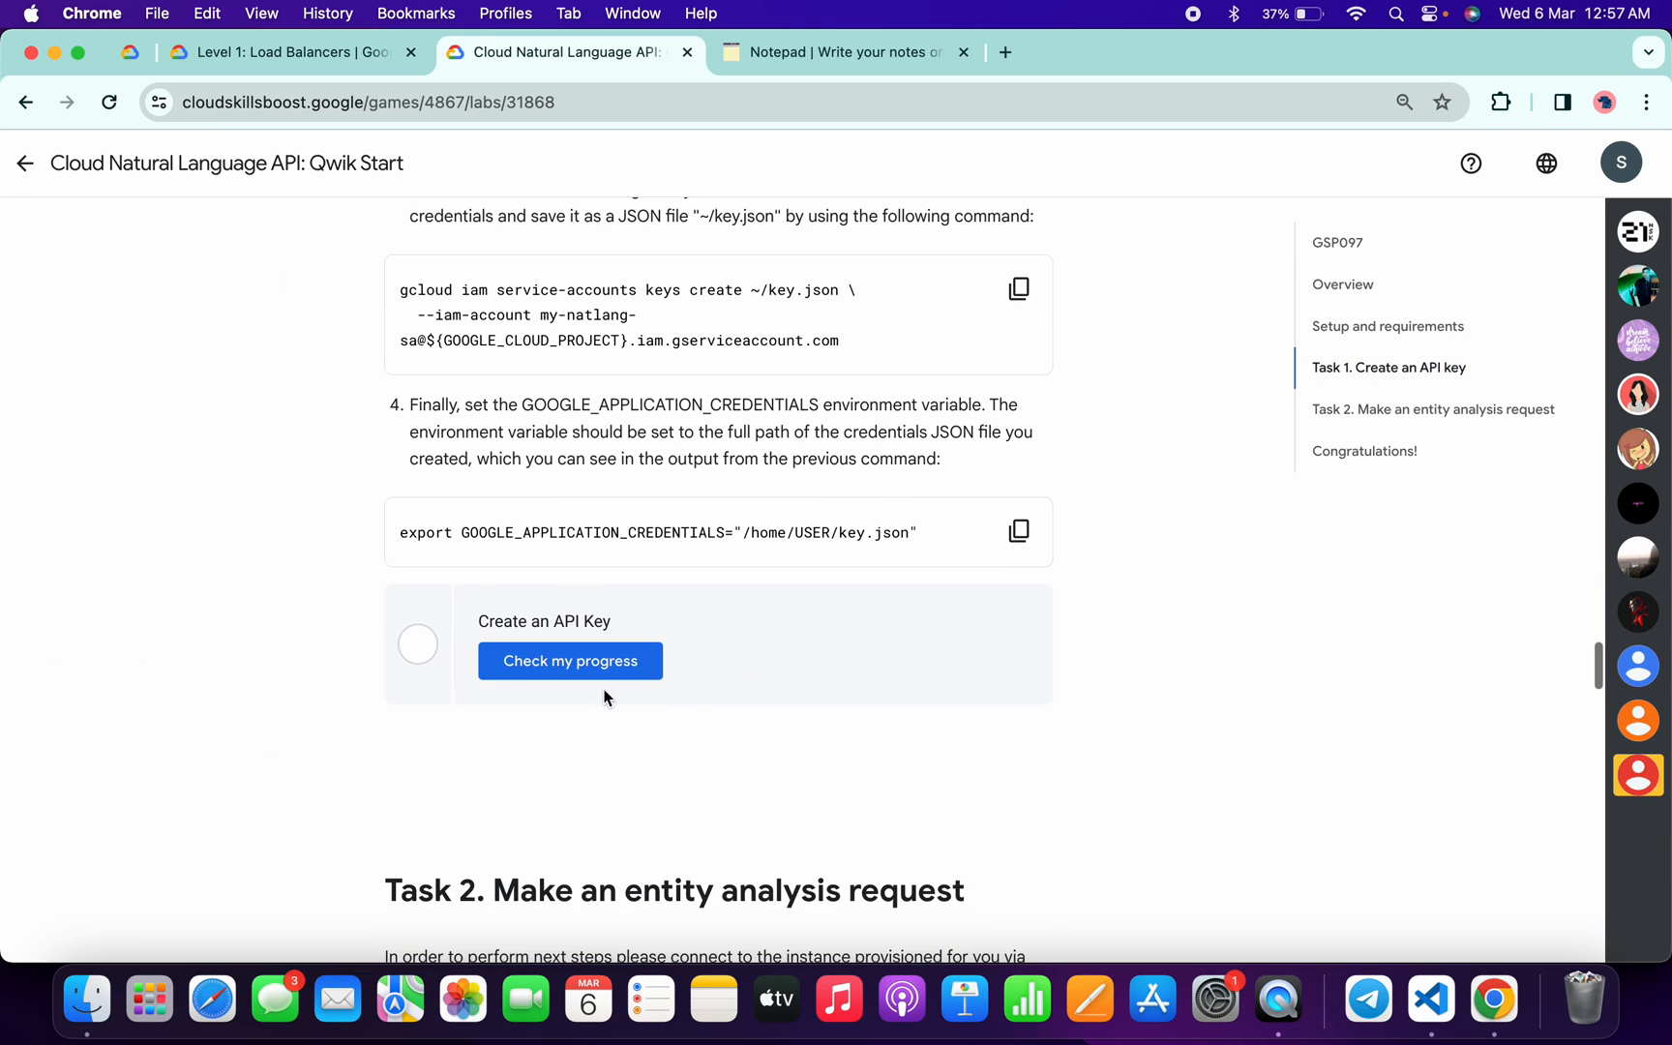
Run Check my progress for Task 1 'Create an API Key' until it shows Assessment Completed.
left_click(569, 660)
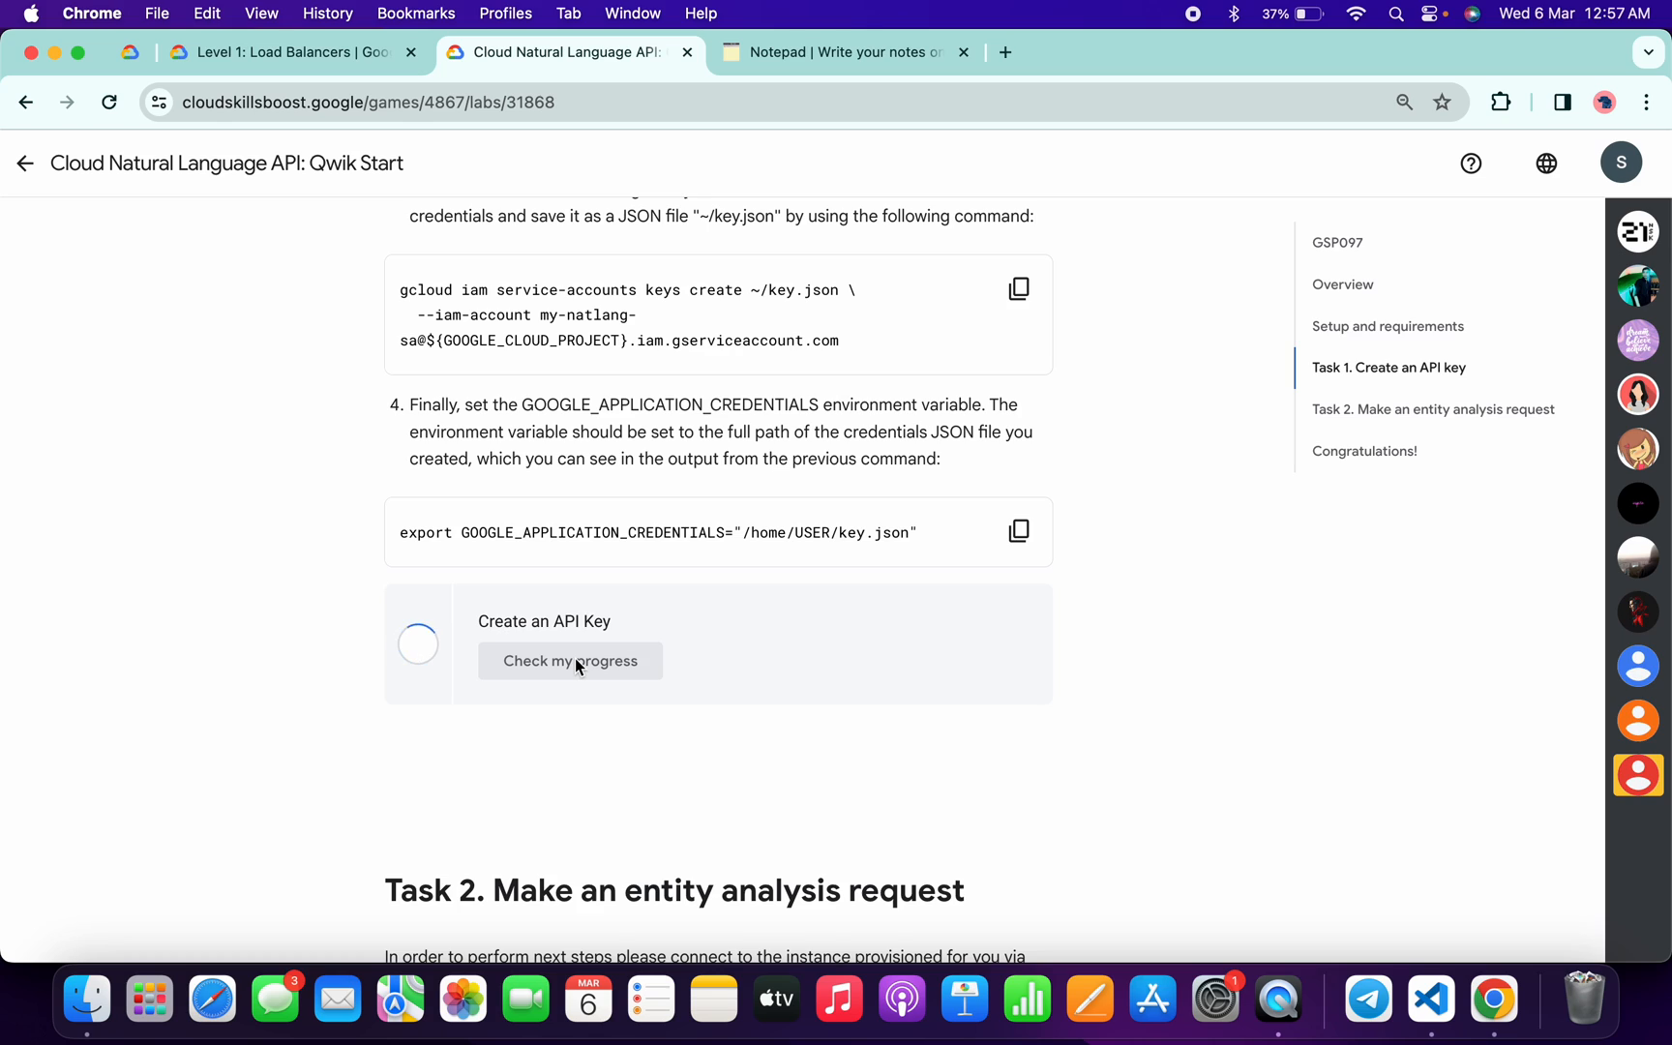
left_click(569, 661)
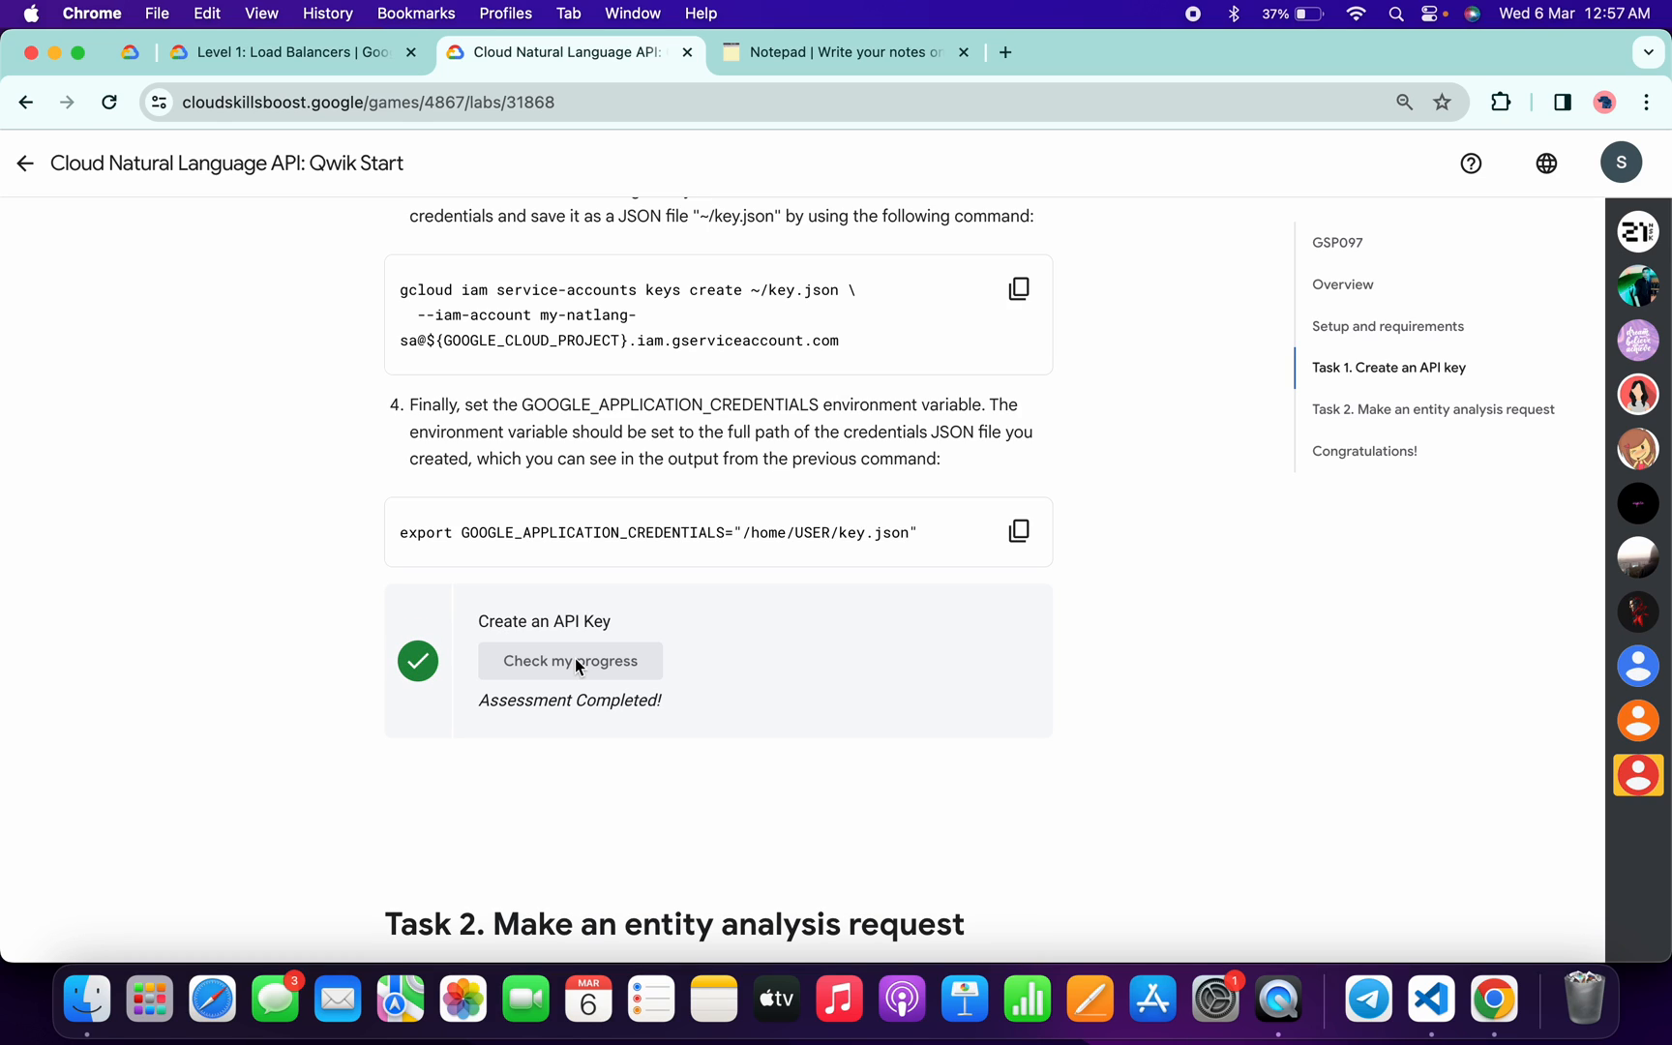
scroll("down", 3)
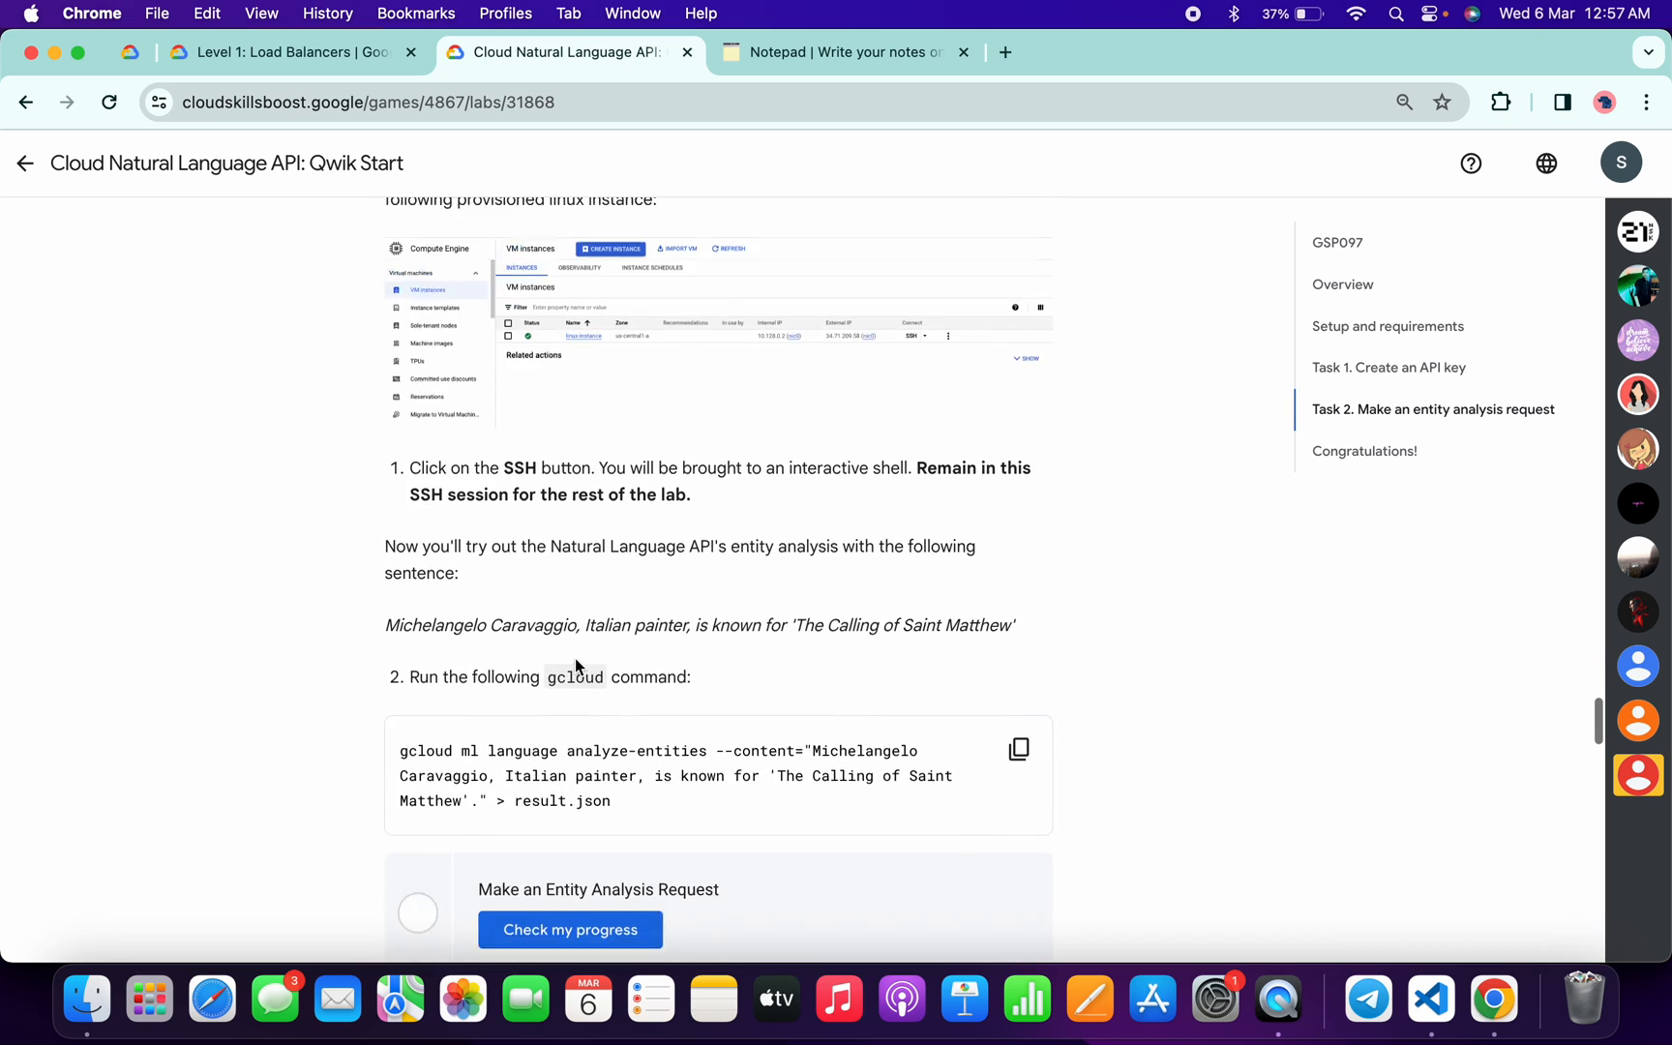
Run Check my progress for Task 2 'Make an Entity Analysis Request' and reach the Congratulations section.
scroll("down", 3)
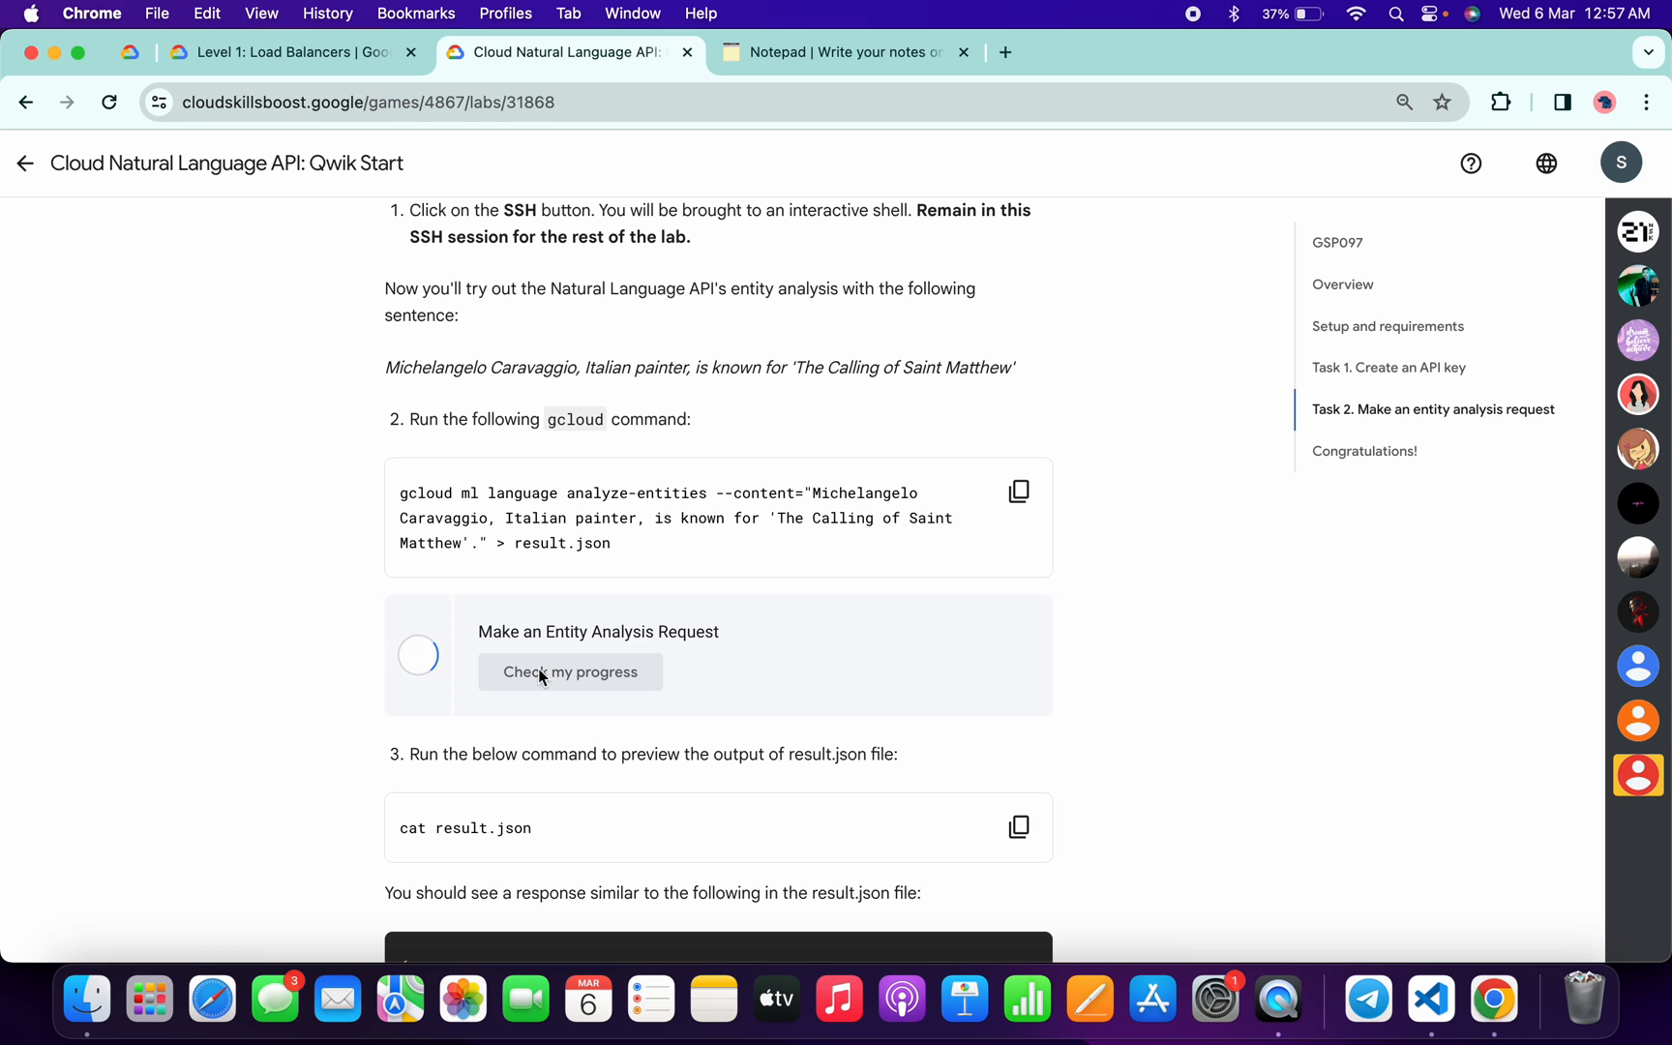
left_click(569, 671)
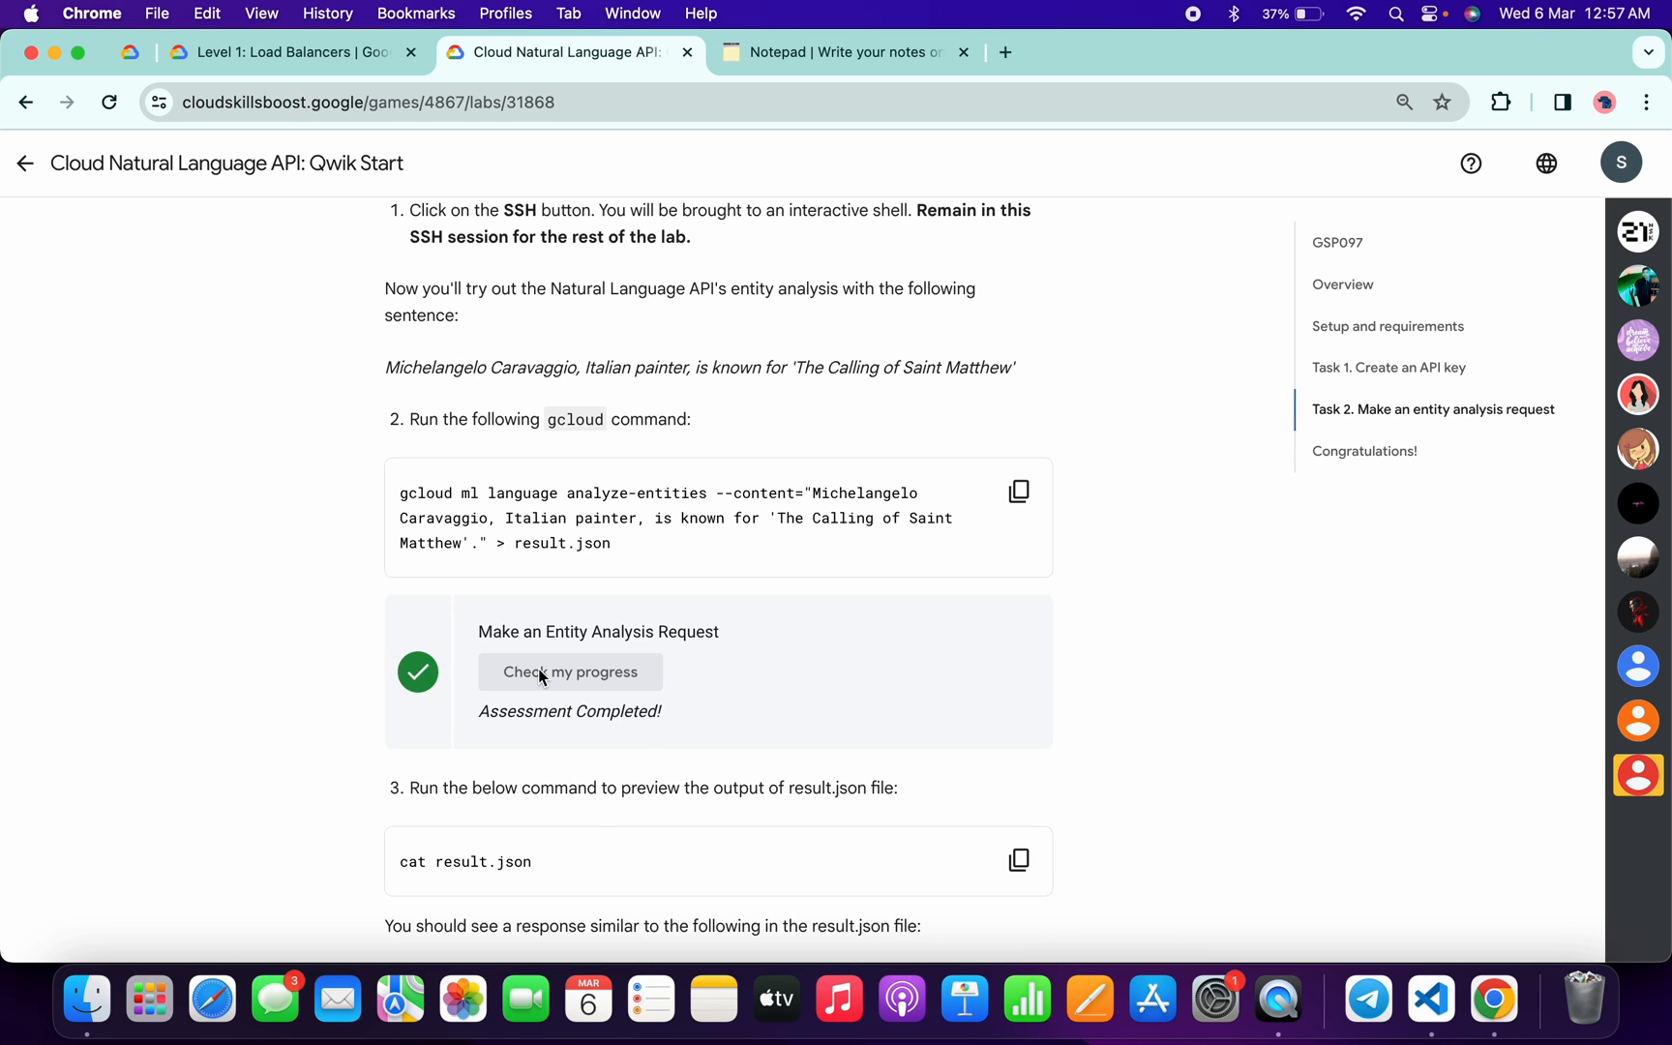
scroll("down", 3)
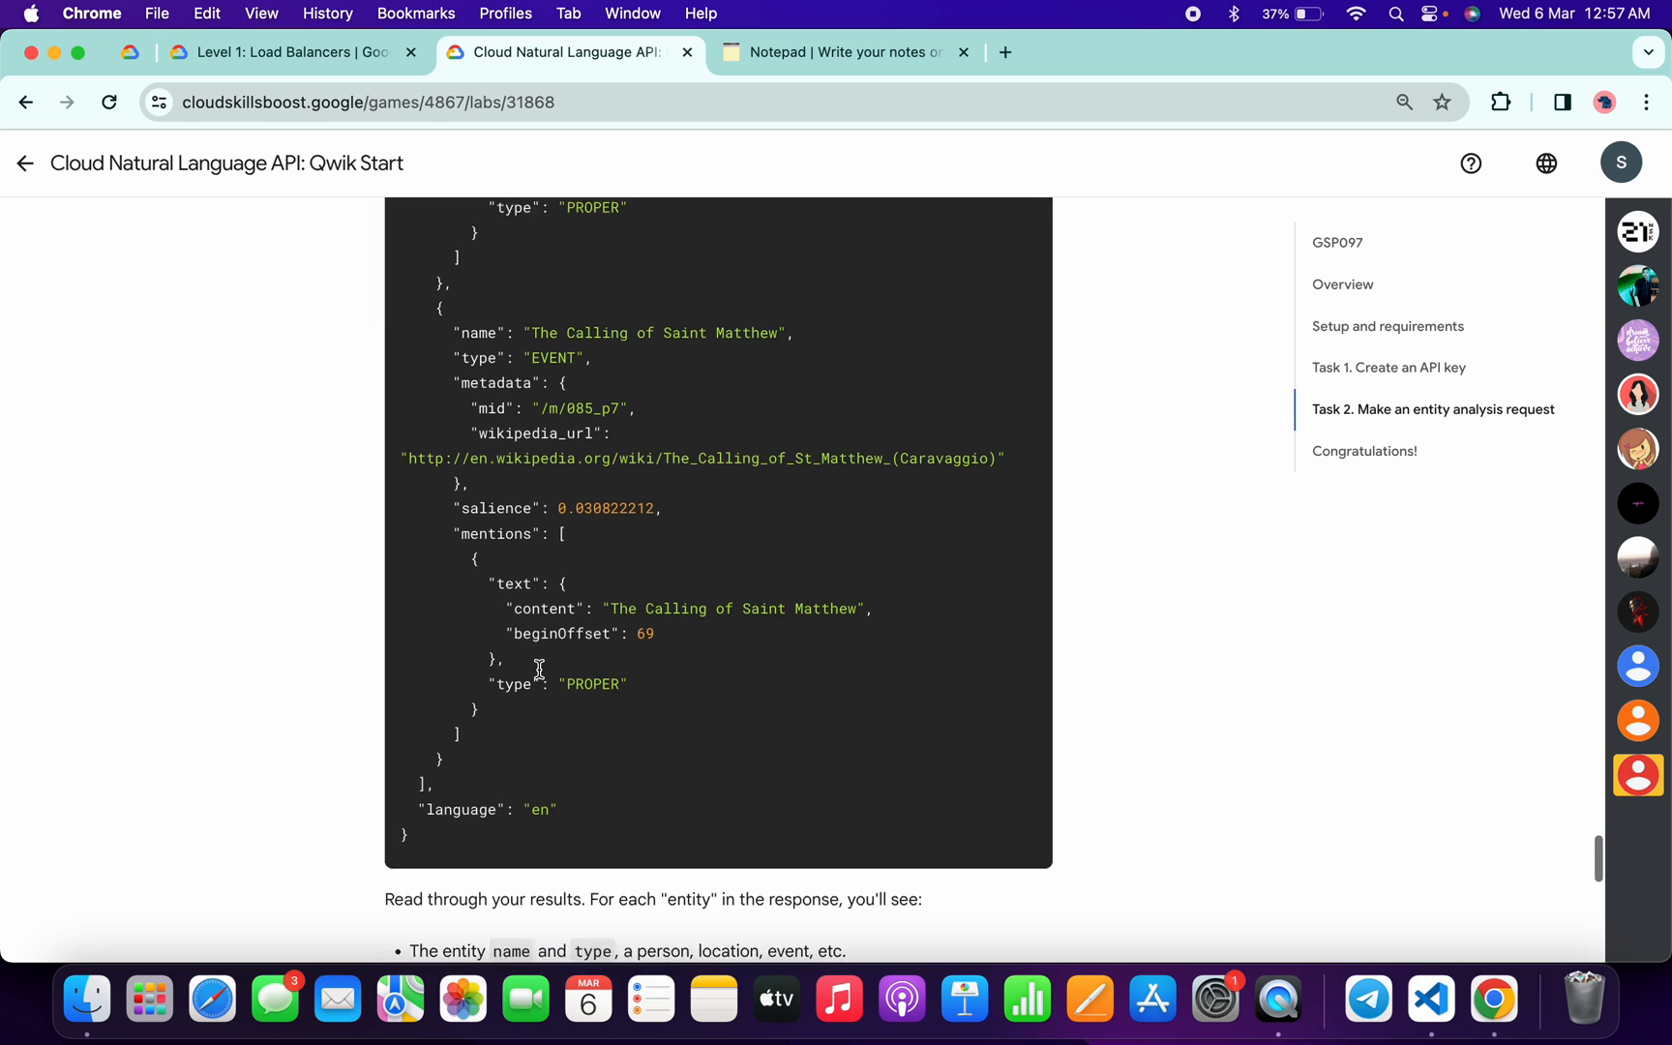
scroll("down", 3)
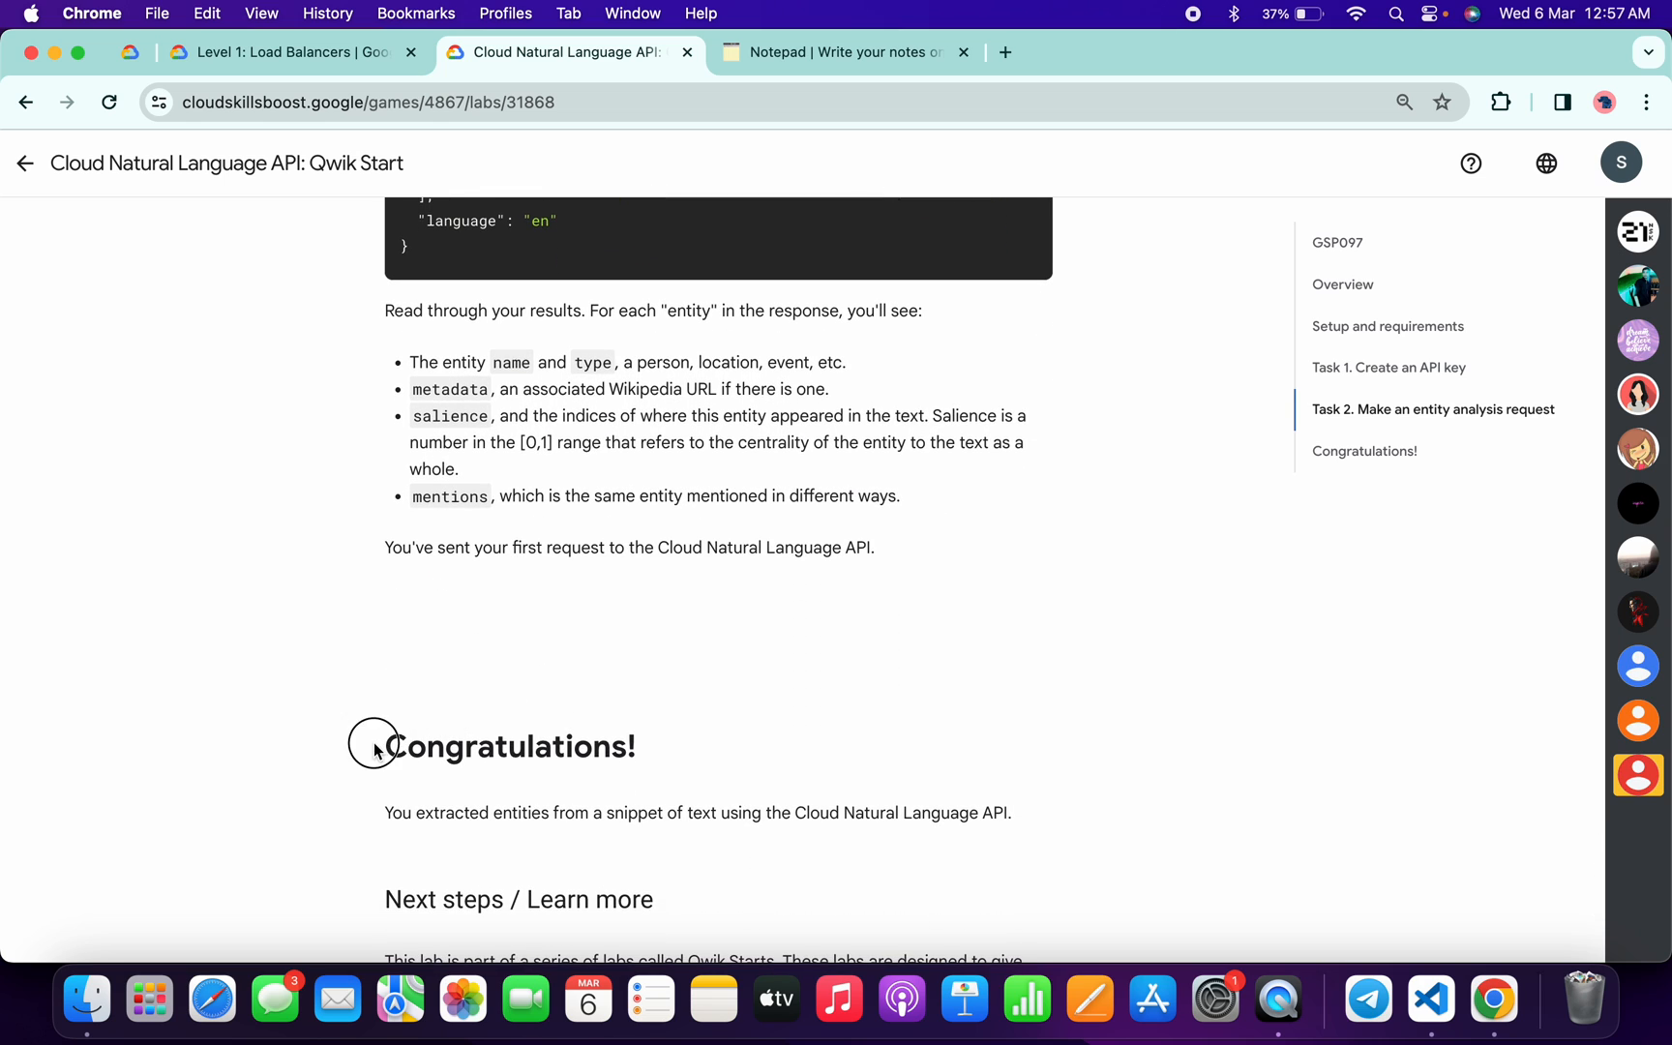